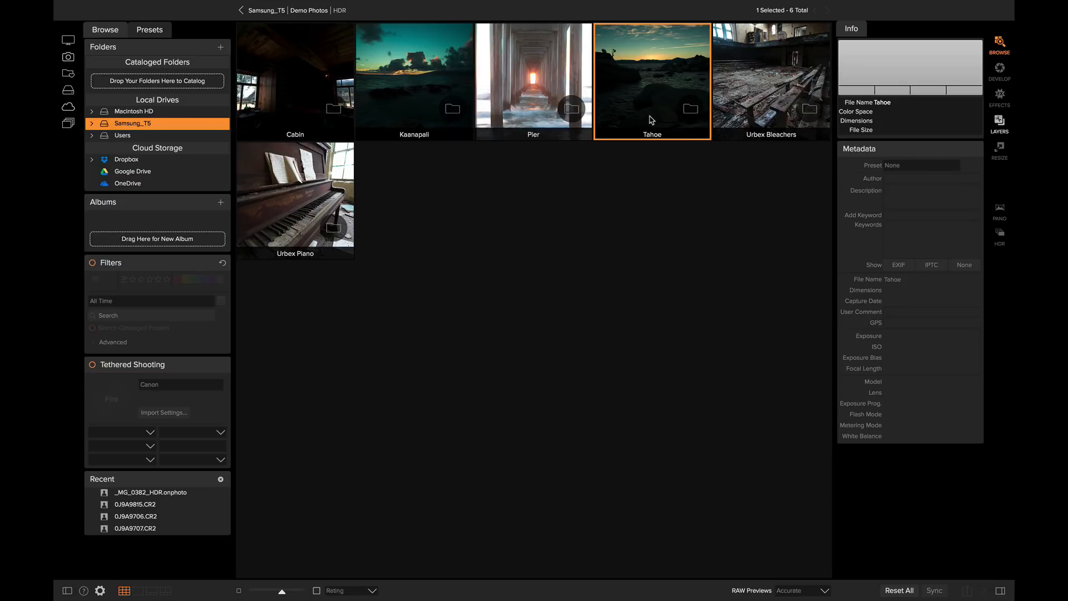
# Step: Open the Tahoe folder and select all six bracketed lake exposures with Cmd+A
pyautogui.doubleClick(651, 80)
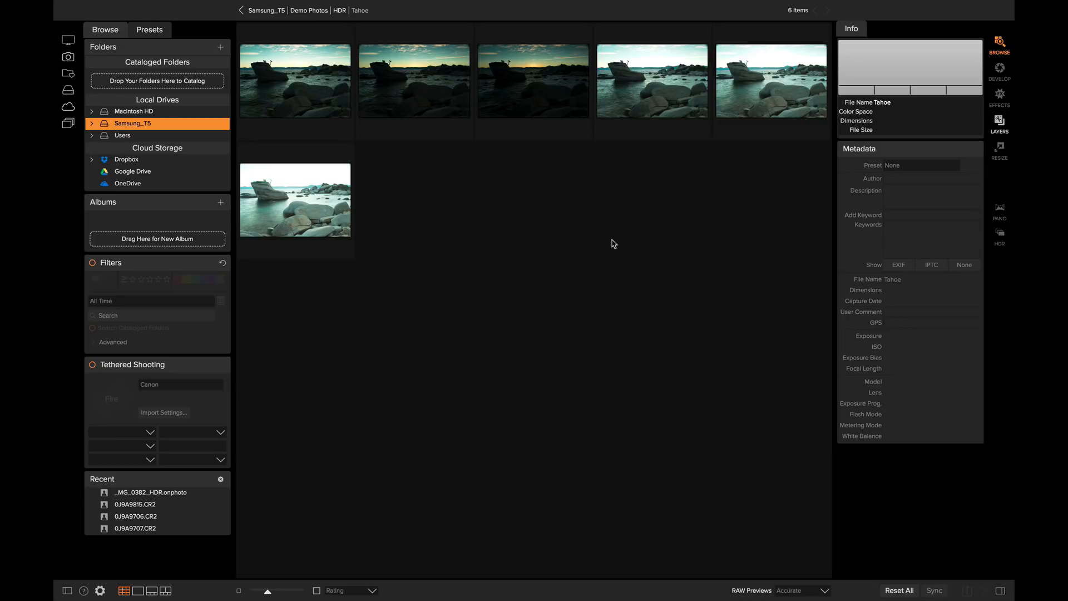
pyautogui.click(295, 199)
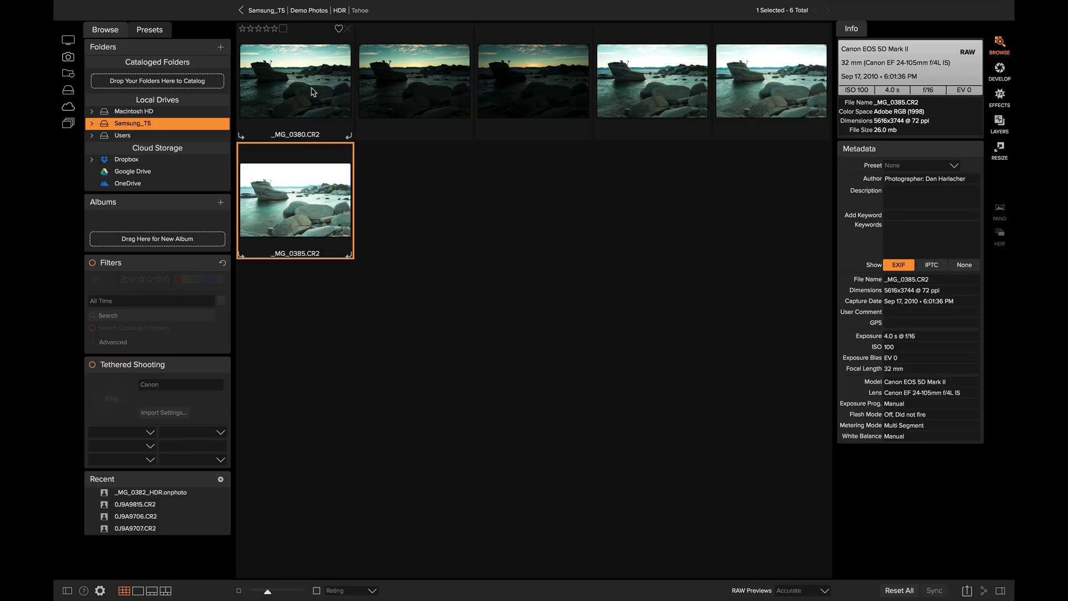
pyautogui.press('ctrl+a')
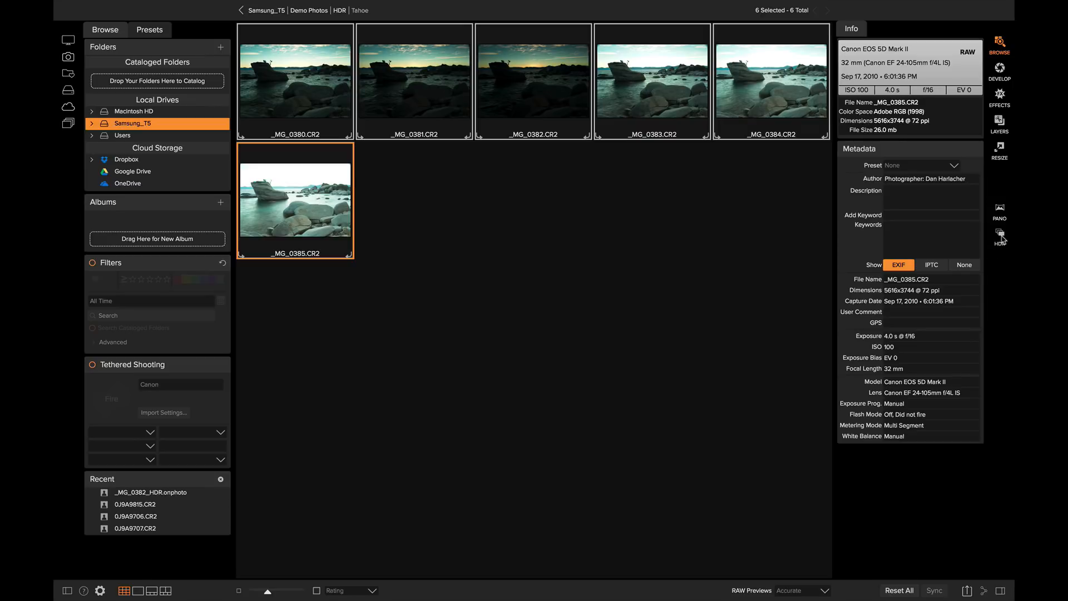
# Step: Merge the six exposures into an HDR, preview the Surreal look, then return to Natural
pyautogui.click(999, 237)
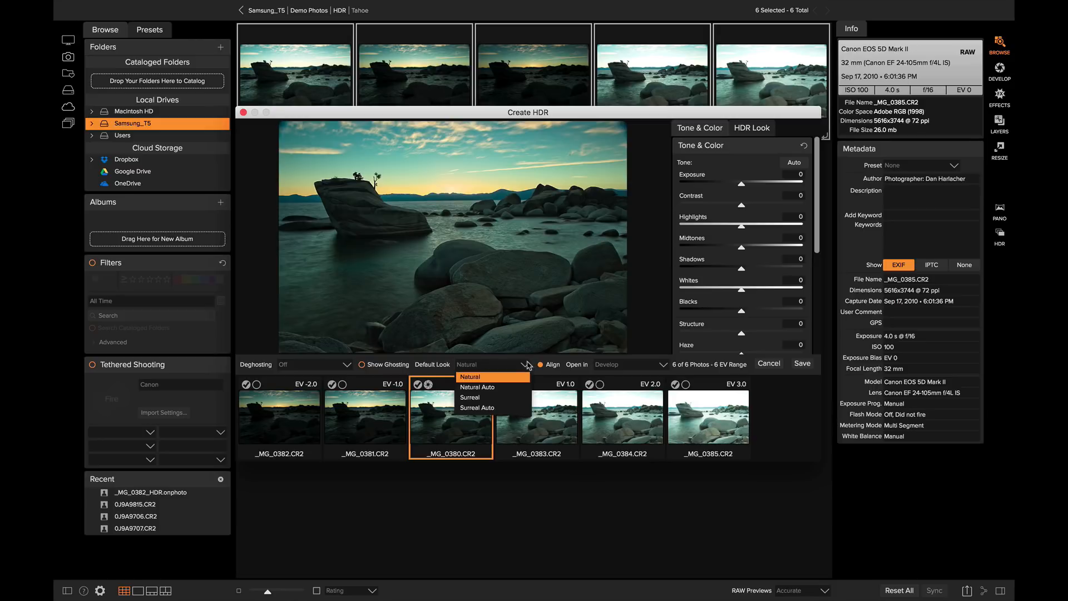
pyautogui.moveTo(487, 408)
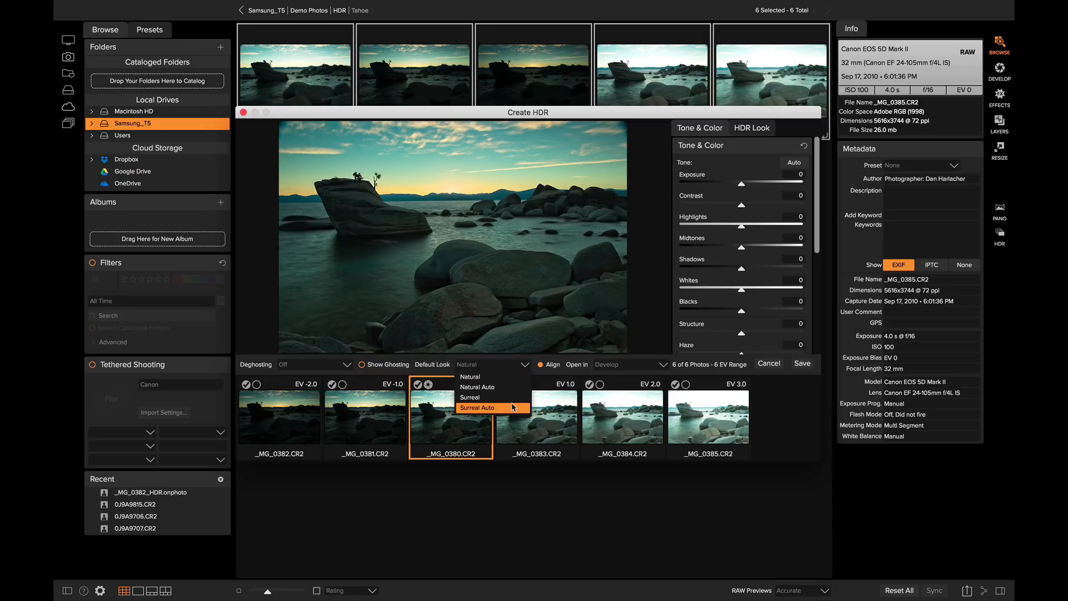
pyautogui.click(470, 397)
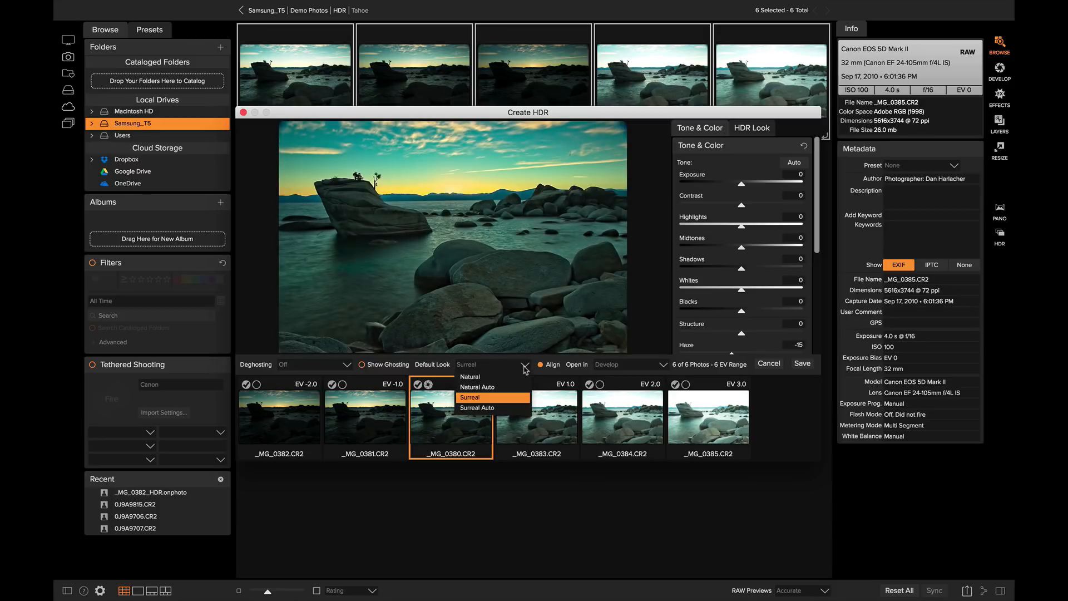
pyautogui.click(469, 377)
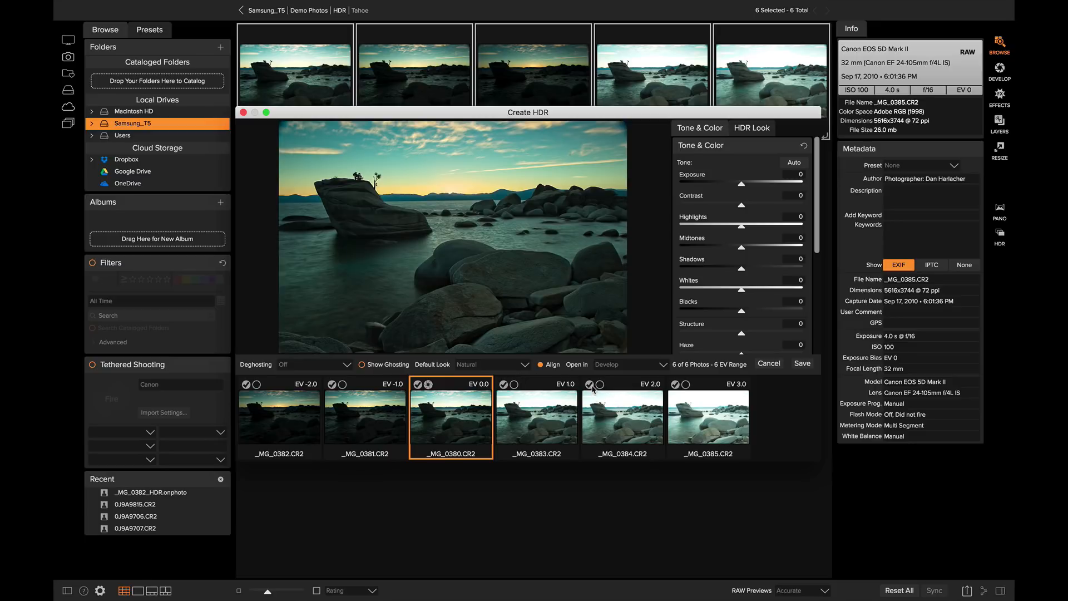
# Step: Toggle the EV 2.0 and other exposures out and back into the merge, then view the EV -2.0 frame
pyautogui.click(590, 386)
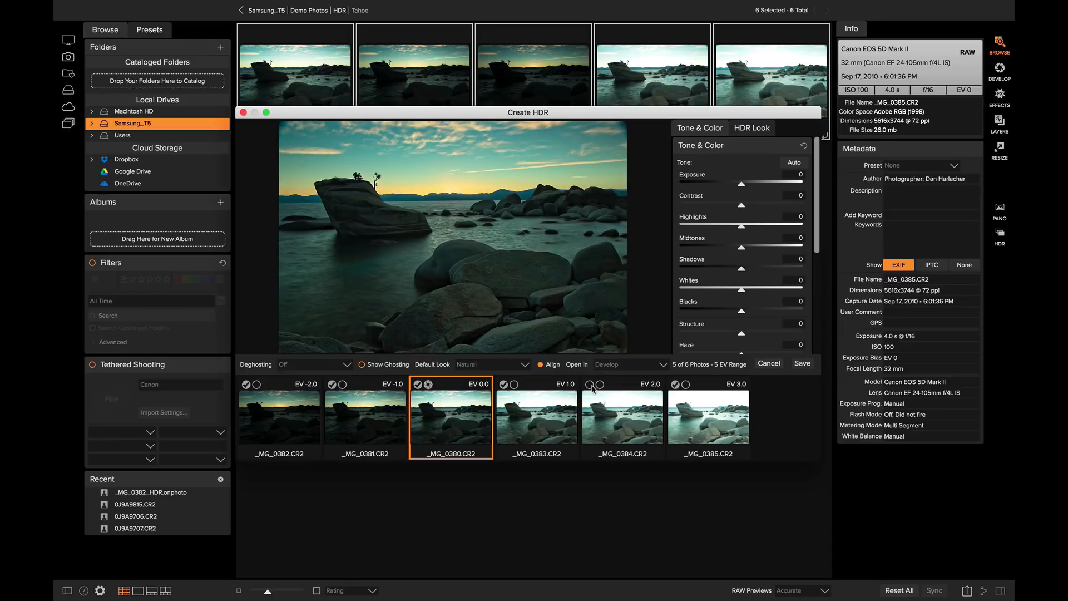
pyautogui.moveTo(356, 384)
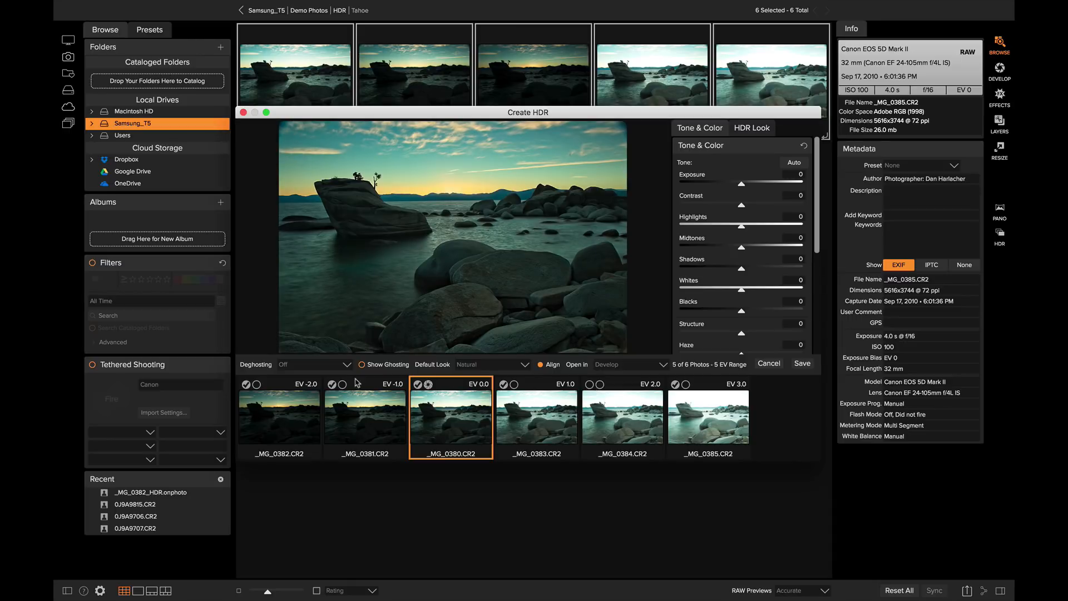
pyautogui.click(333, 385)
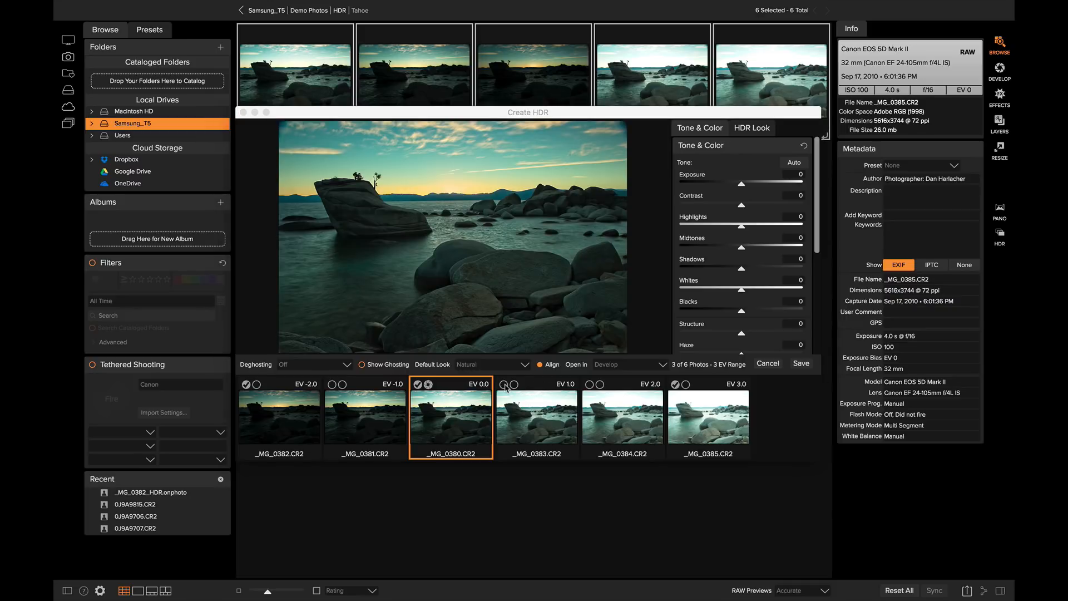
pyautogui.click(499, 384)
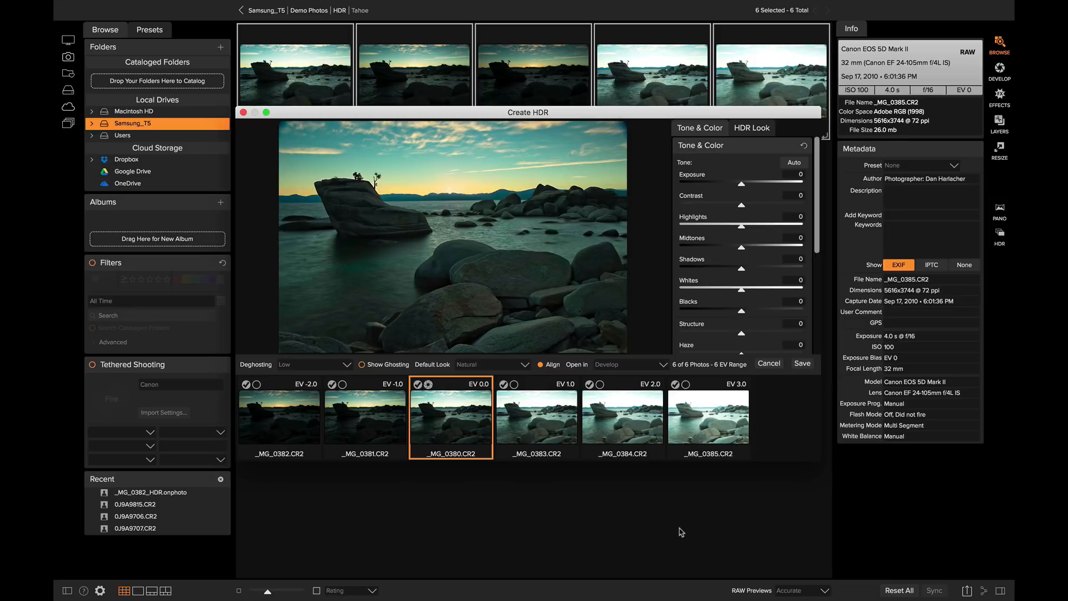
pyautogui.moveTo(431, 390)
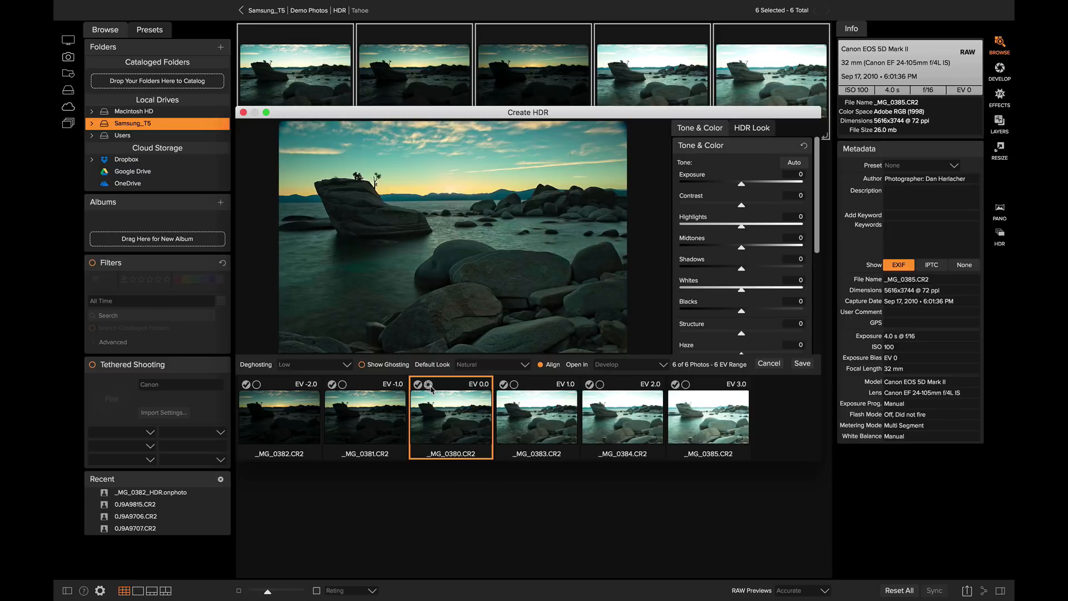
pyautogui.moveTo(513, 389)
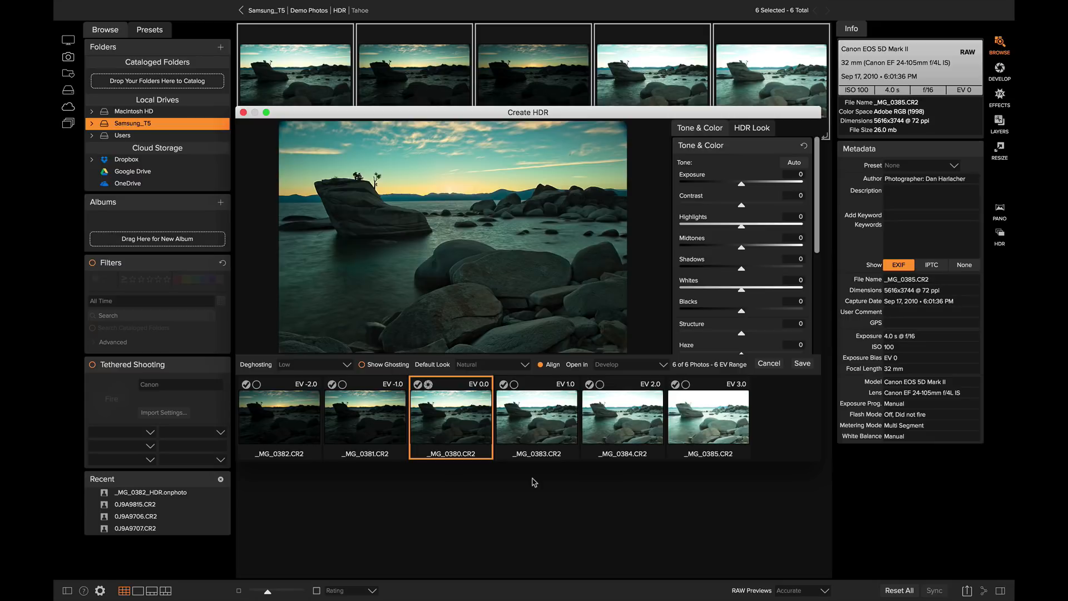
pyautogui.click(278, 417)
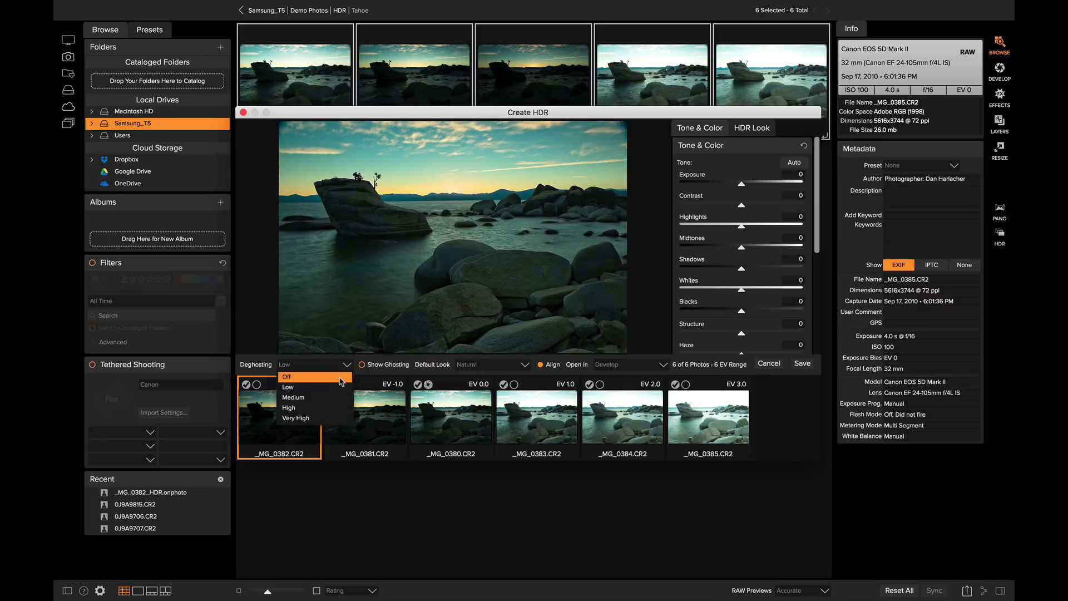
# Step: Try Very High deghosting on the merge, then set deghosting to Off
pyautogui.click(296, 417)
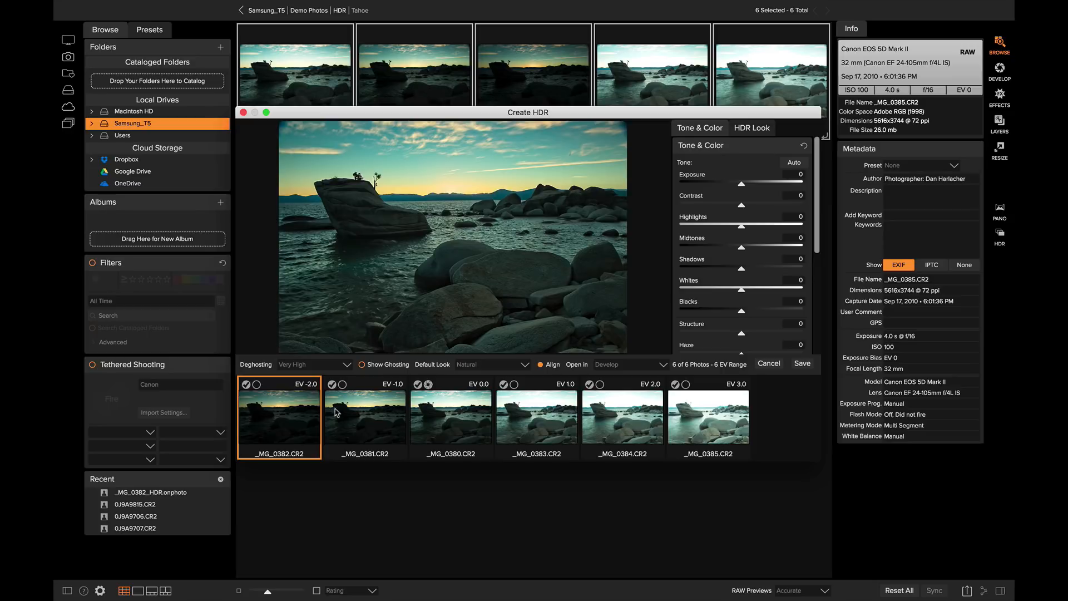
pyautogui.moveTo(348, 350)
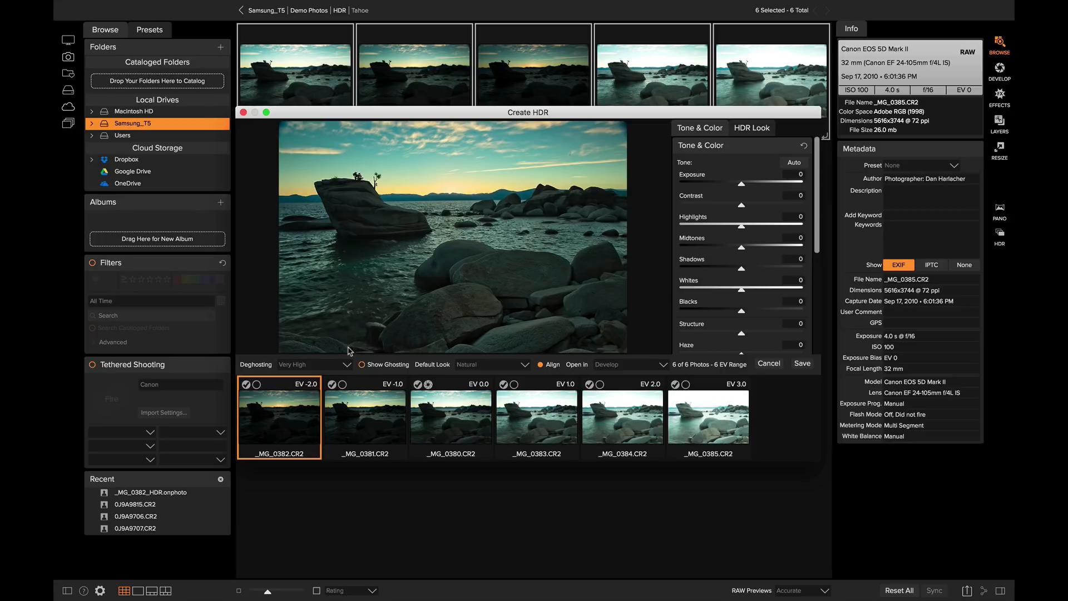
pyautogui.click(314, 364)
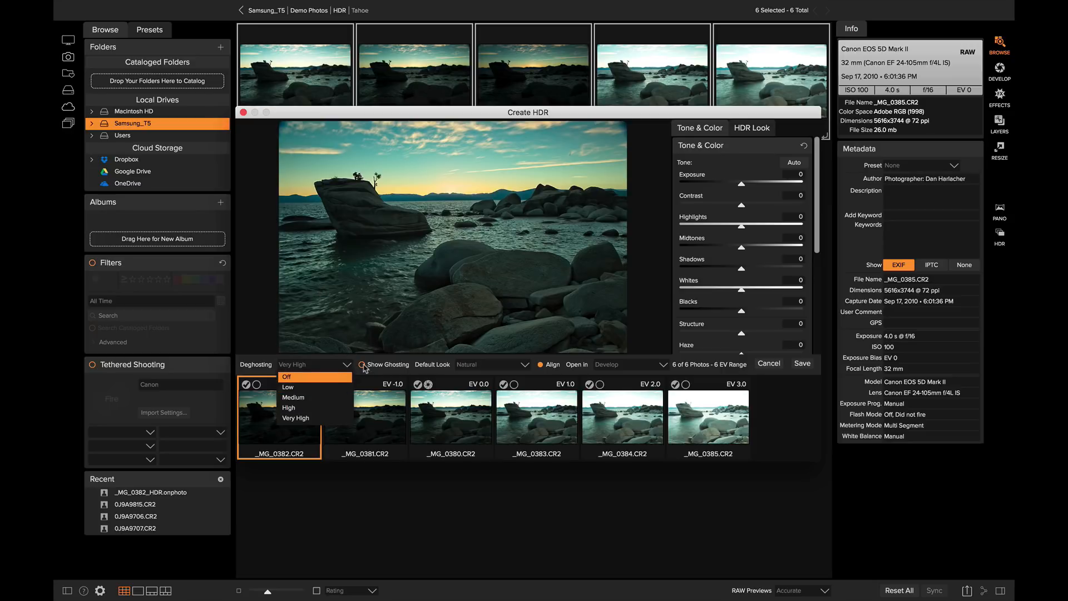
pyautogui.click(363, 363)
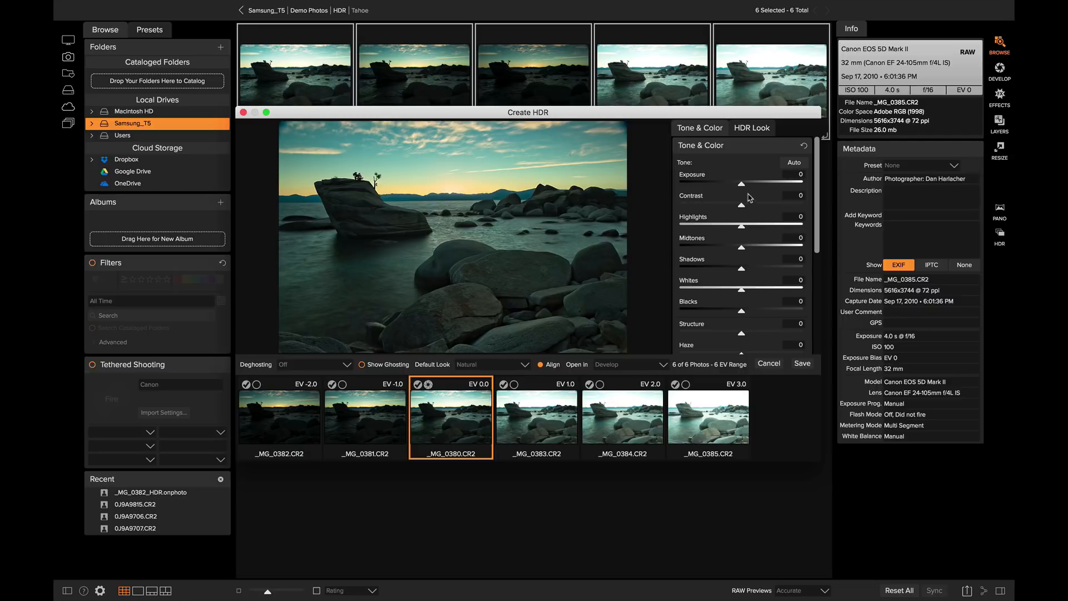
pyautogui.moveTo(454, 410)
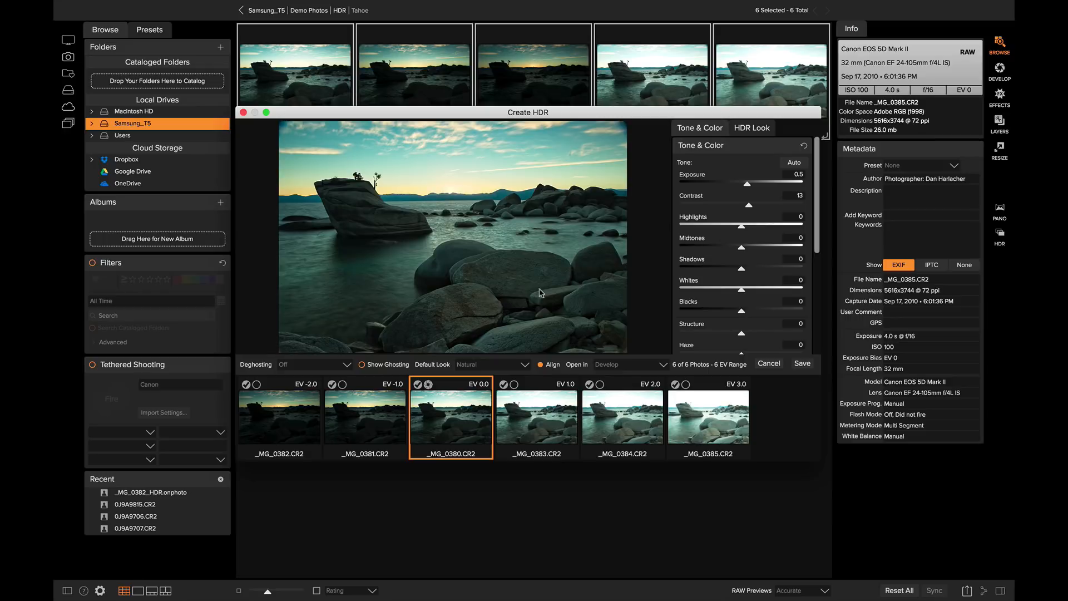
pyautogui.moveTo(392, 260)
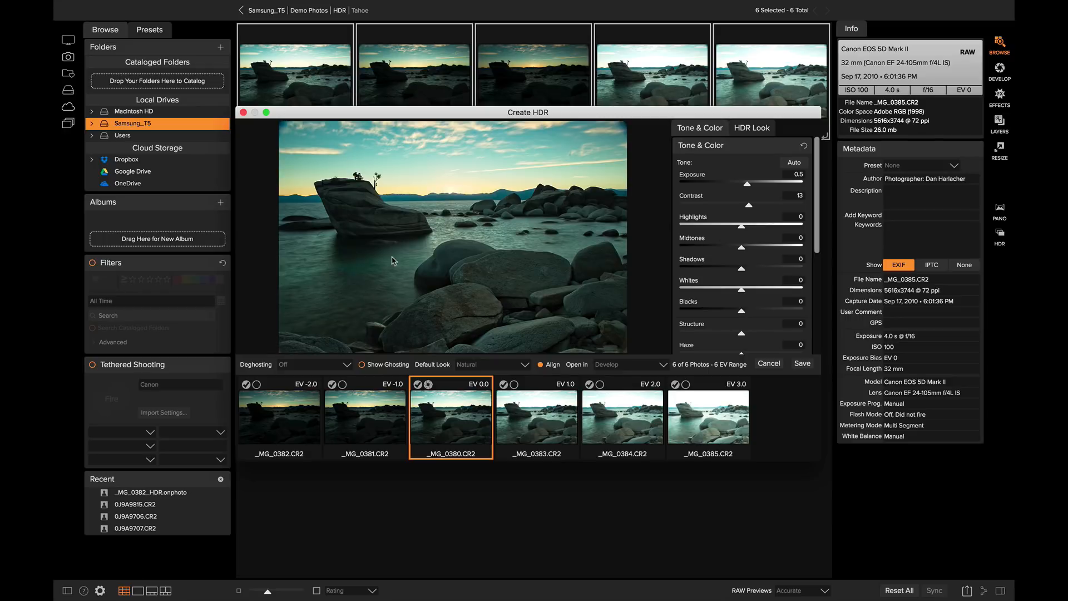
pyautogui.moveTo(411, 232)
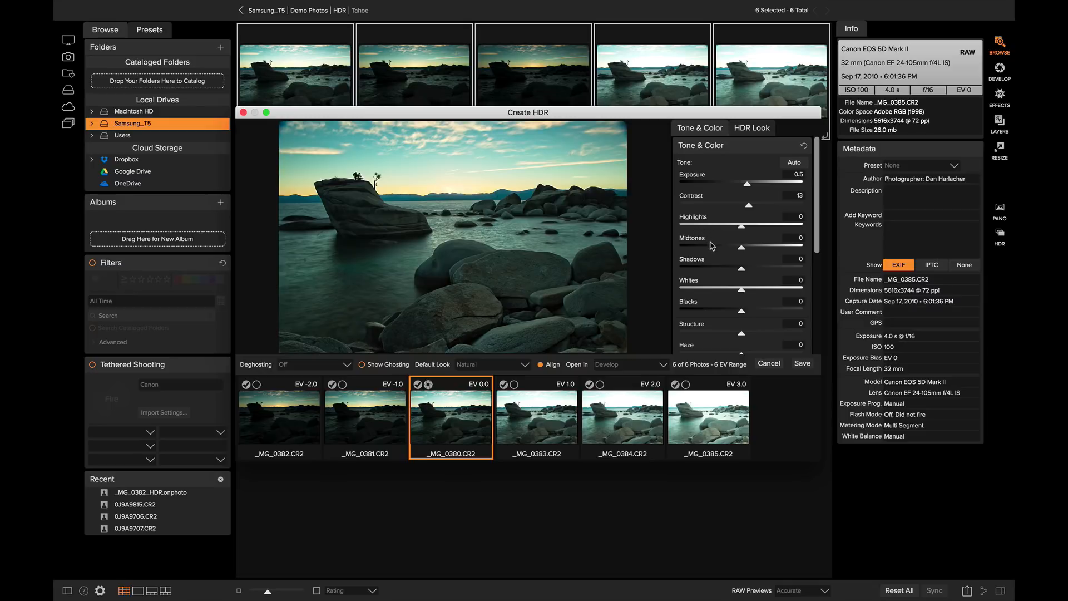
pyautogui.moveTo(740, 273)
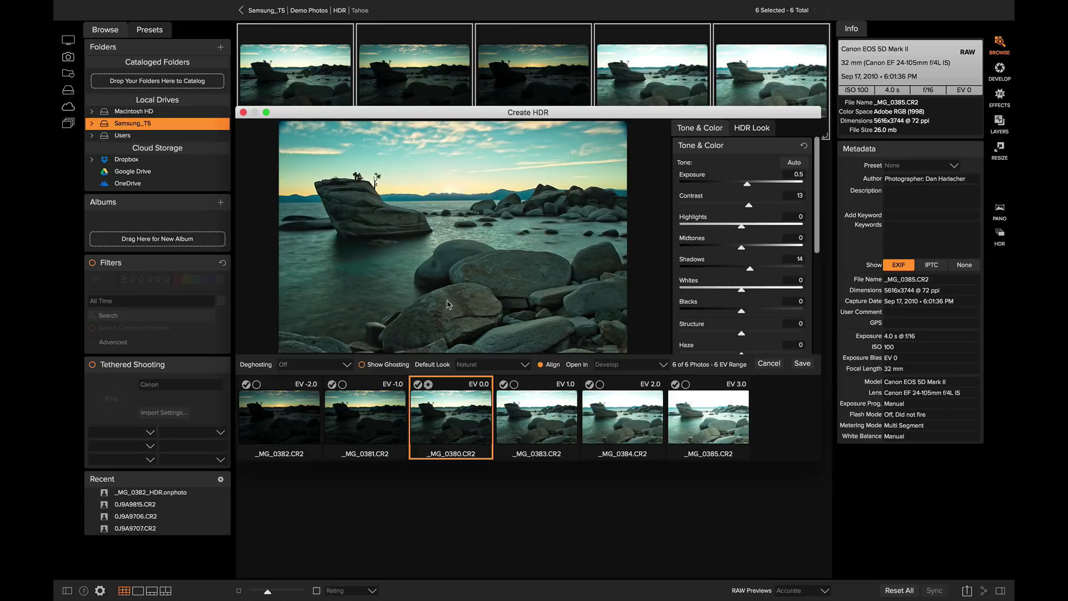
pyautogui.moveTo(597, 230)
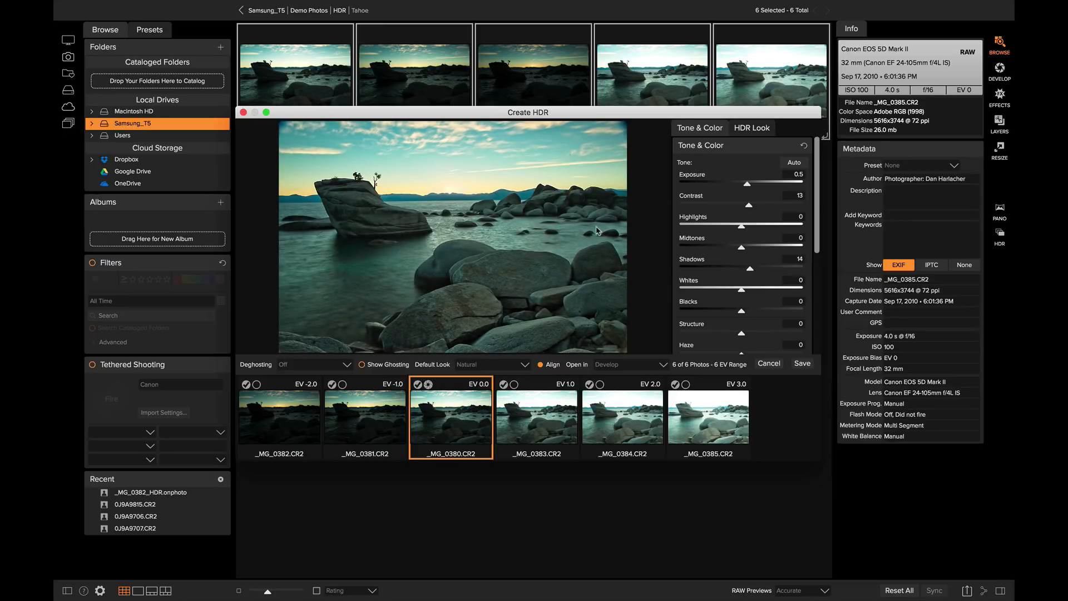
pyautogui.moveTo(323, 306)
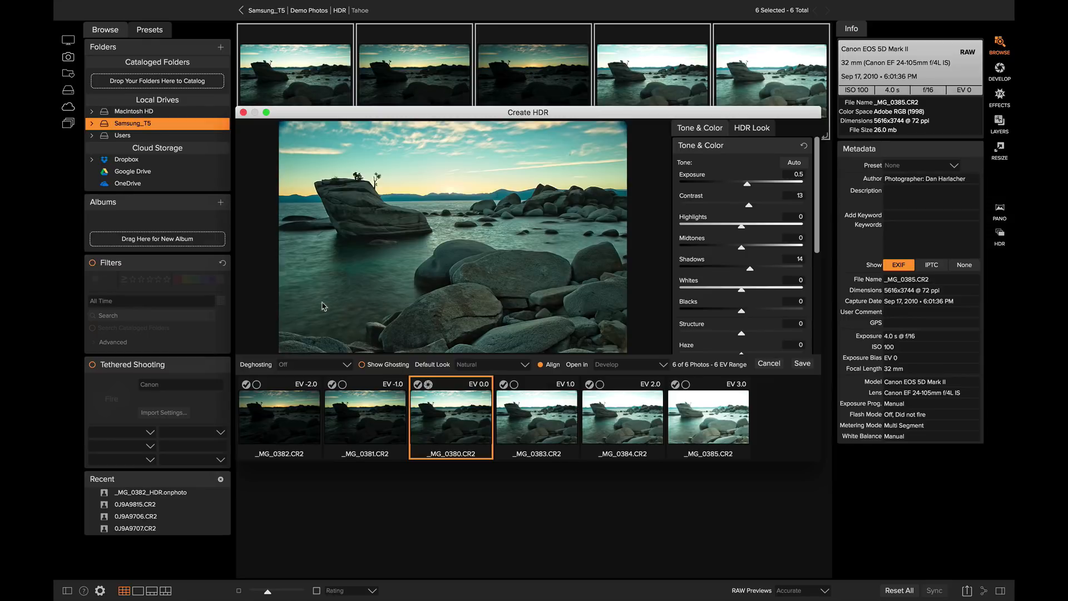
# Step: Scroll the Tone & Color panel to reach the Structure slider for easing it to 7
pyautogui.scroll(-3)
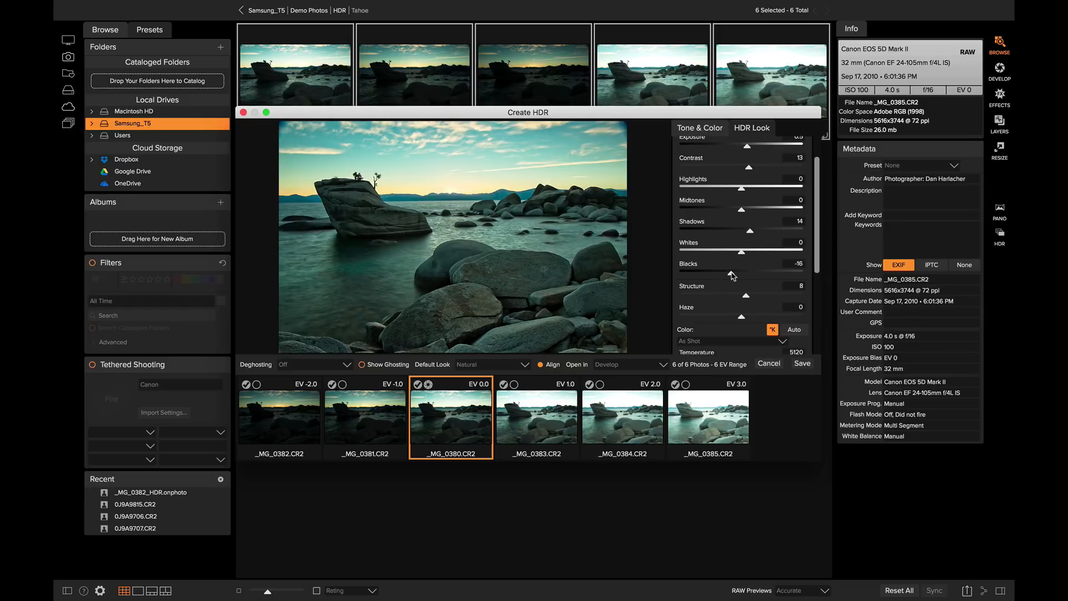
pyautogui.moveTo(722, 285)
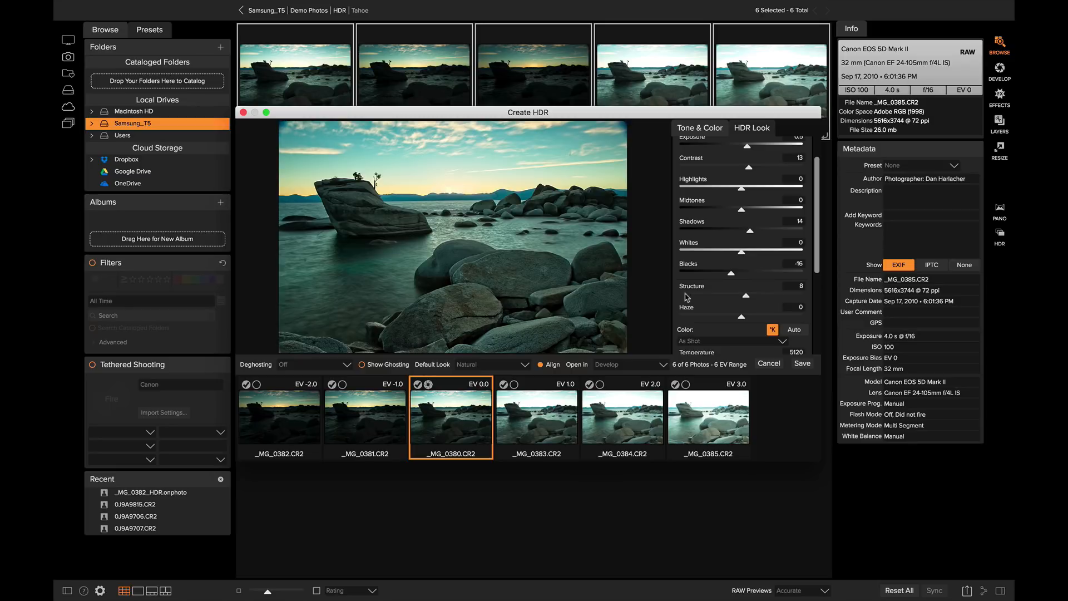
pyautogui.moveTo(438, 261)
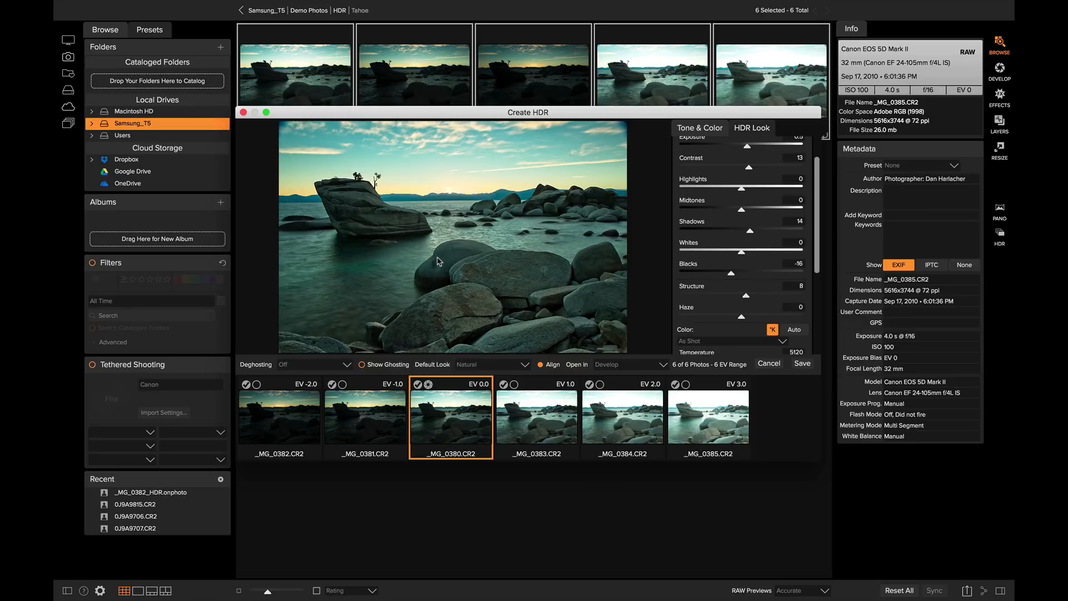
pyautogui.moveTo(499, 275)
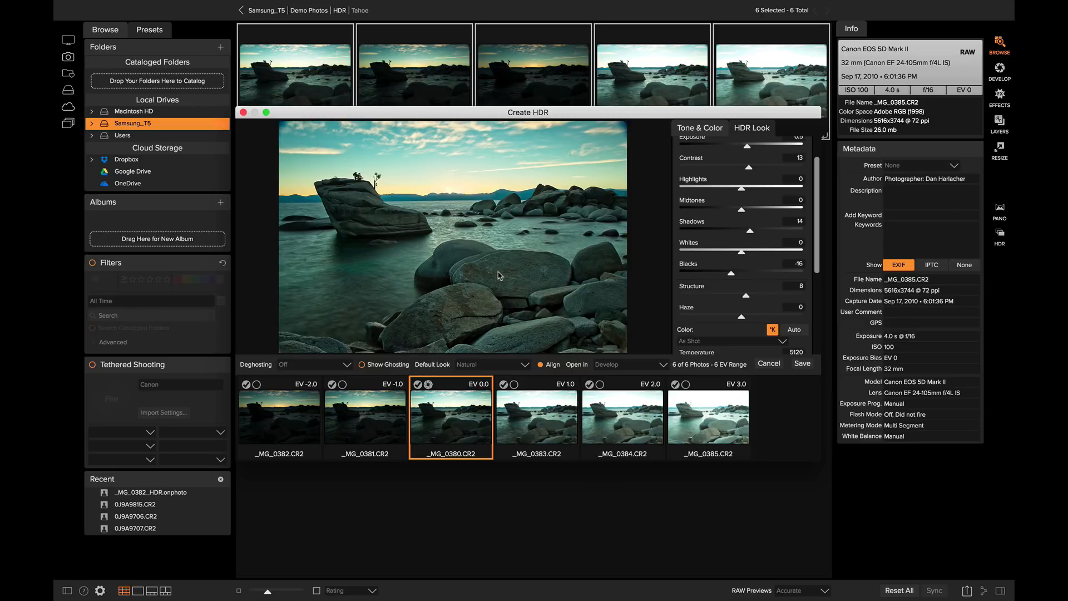
pyautogui.moveTo(590, 284)
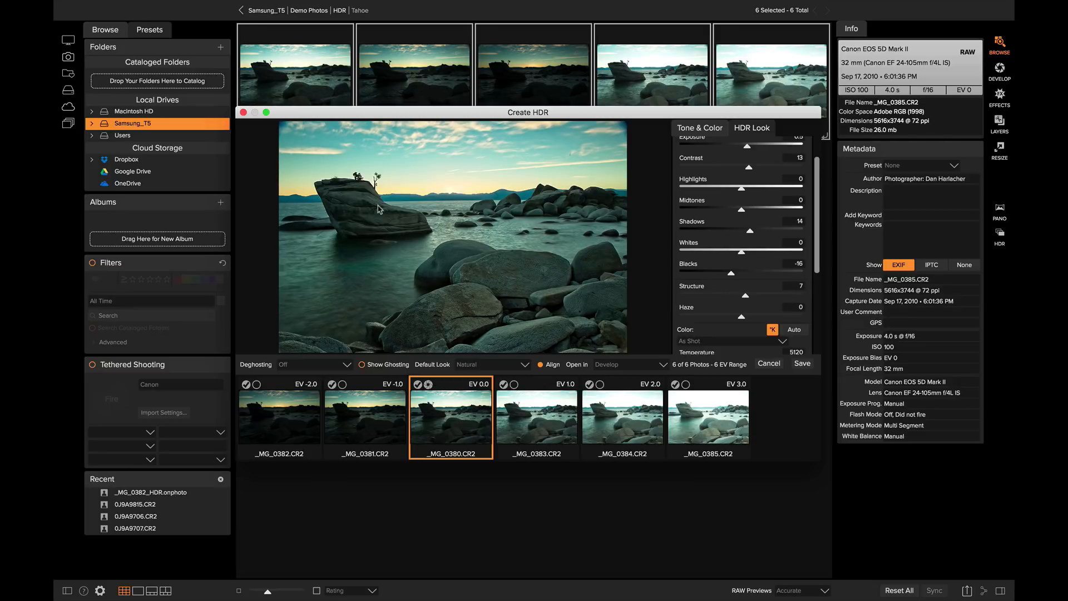
pyautogui.moveTo(369, 287)
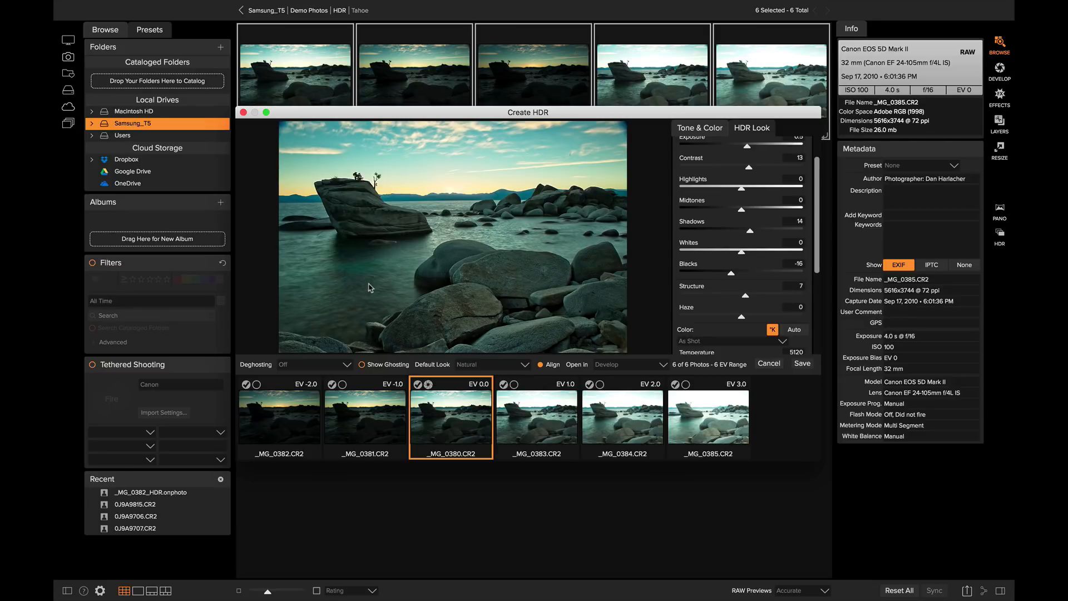
# Step: Scroll the Tone & Color panel toward the Temperature and Vibrance controls
pyautogui.scroll(-3)
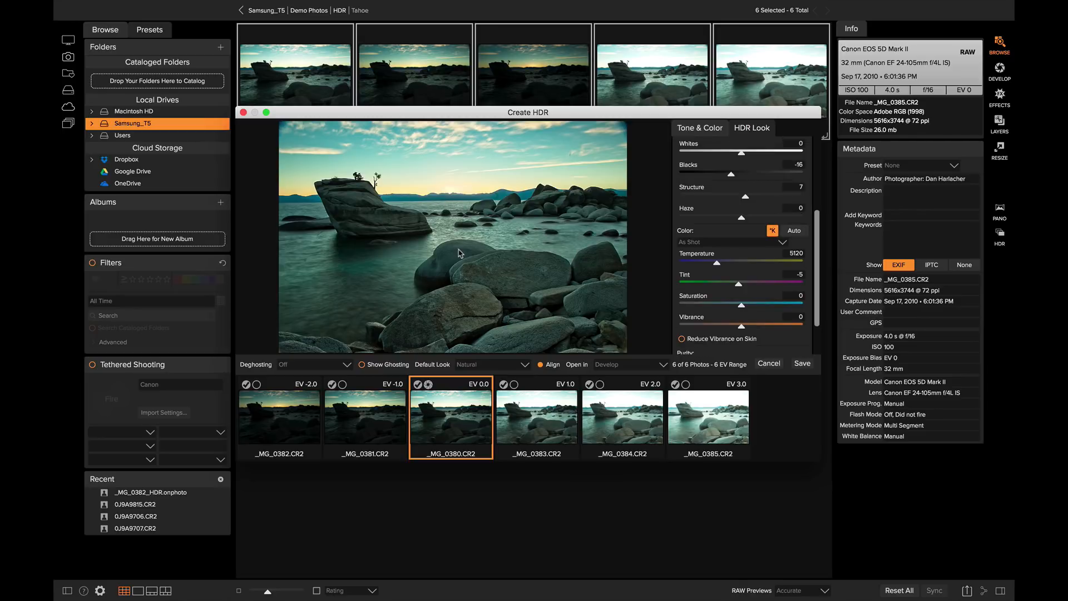
pyautogui.moveTo(715, 267)
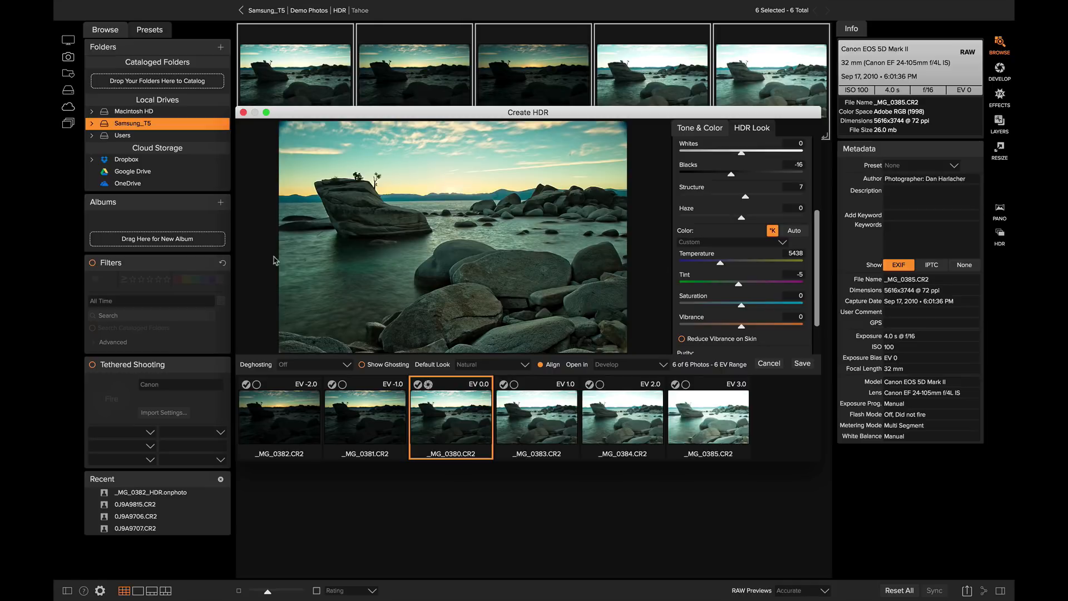
pyautogui.moveTo(539, 291)
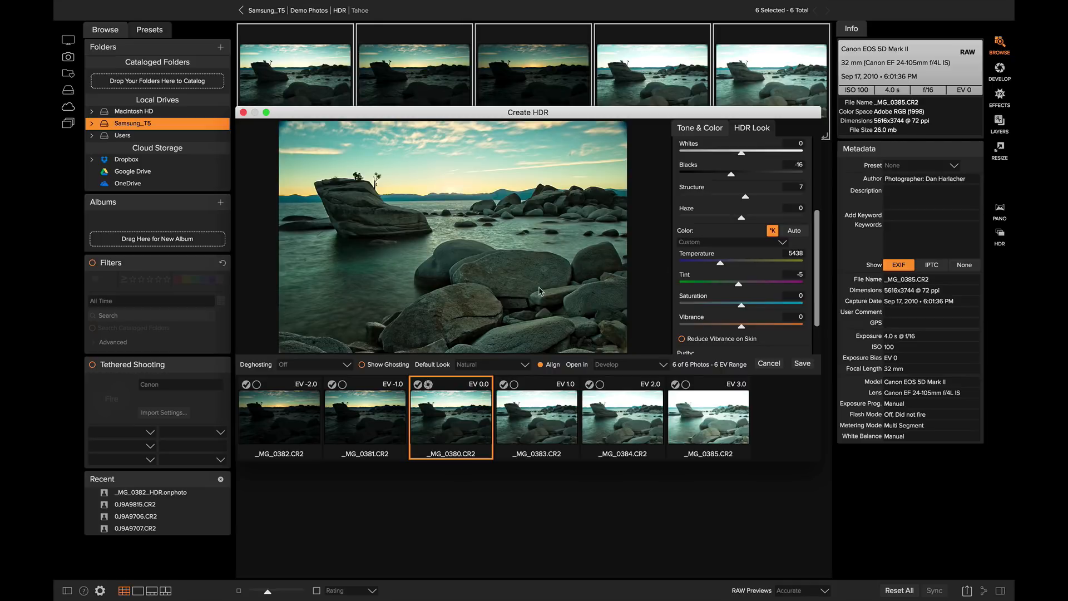
pyautogui.moveTo(465, 183)
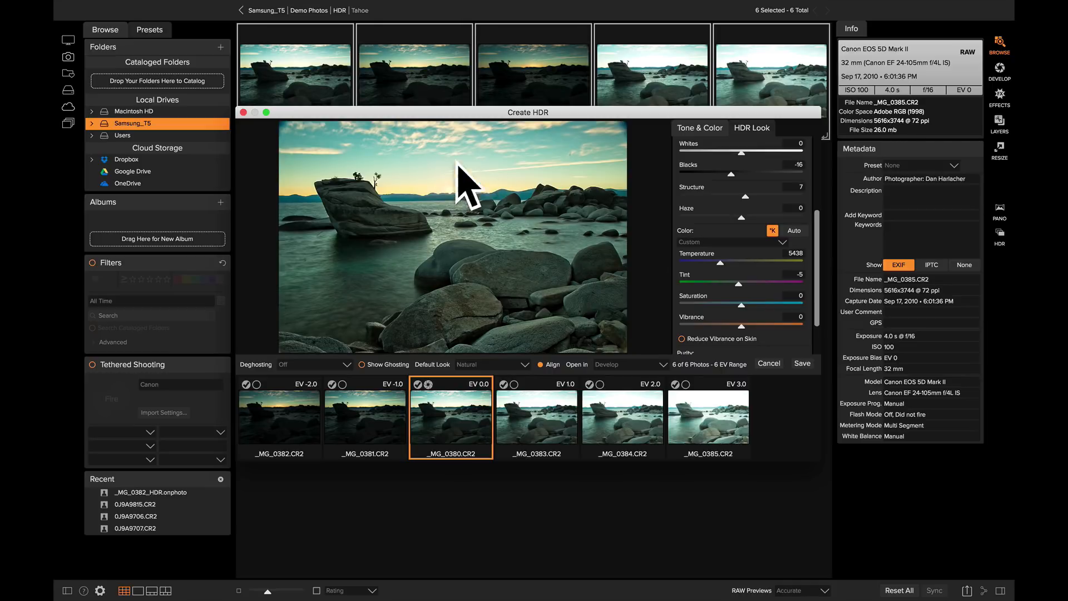
pyautogui.moveTo(521, 265)
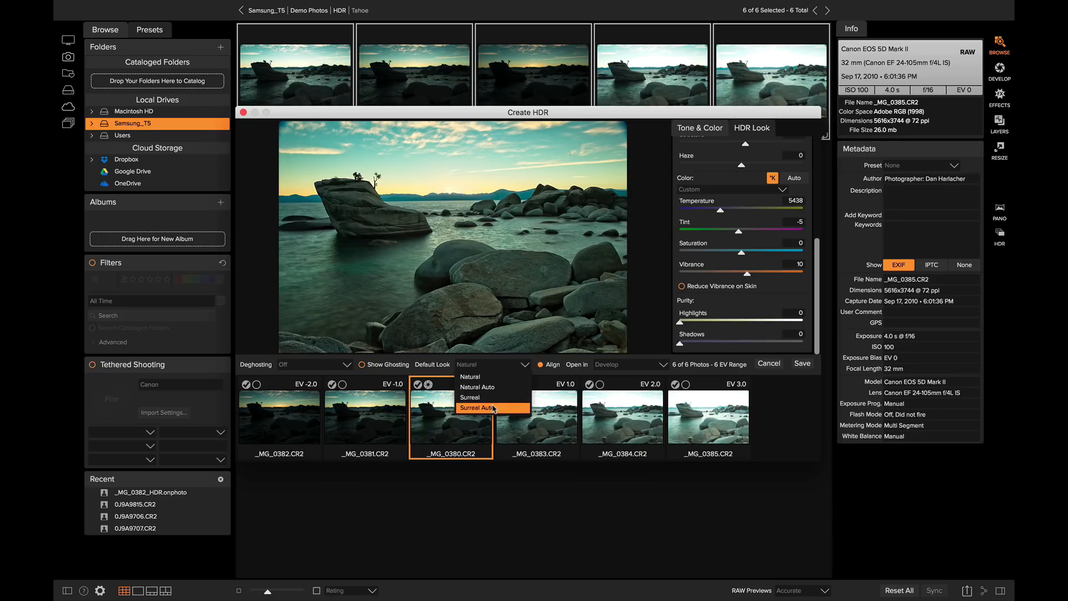
# Step: Show the HDR Look settings, displaying the Natural look for the merged photo
pyautogui.click(751, 128)
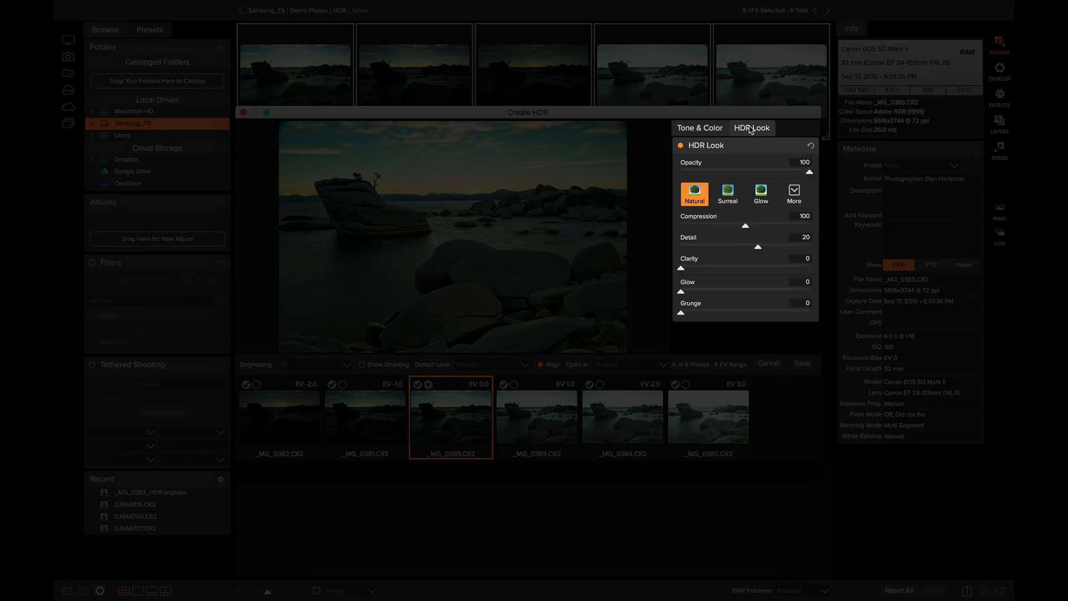
pyautogui.moveTo(748, 227)
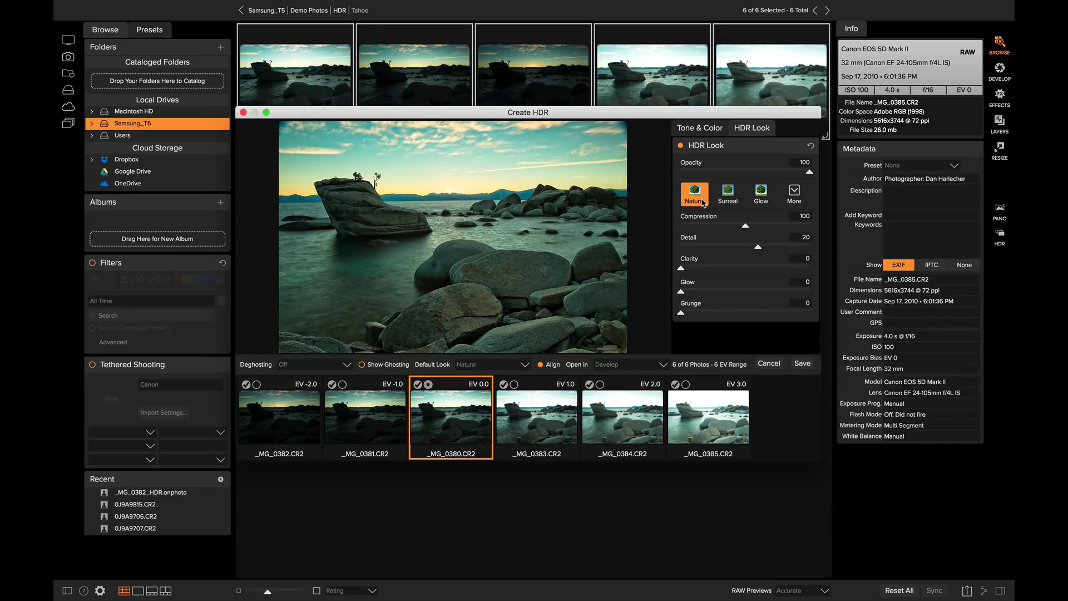
pyautogui.moveTo(686, 335)
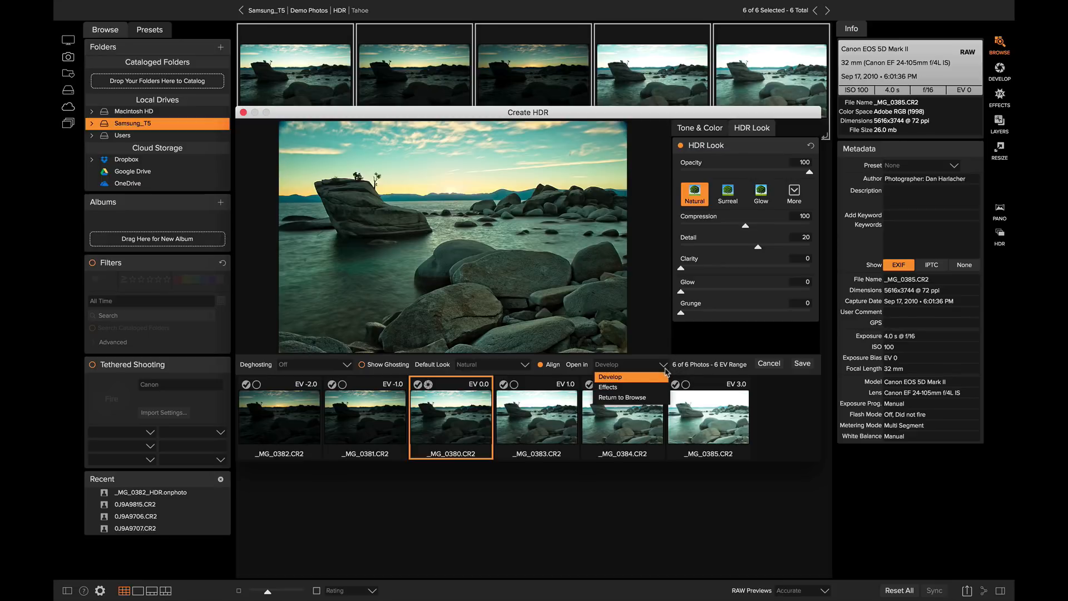
pyautogui.moveTo(654, 382)
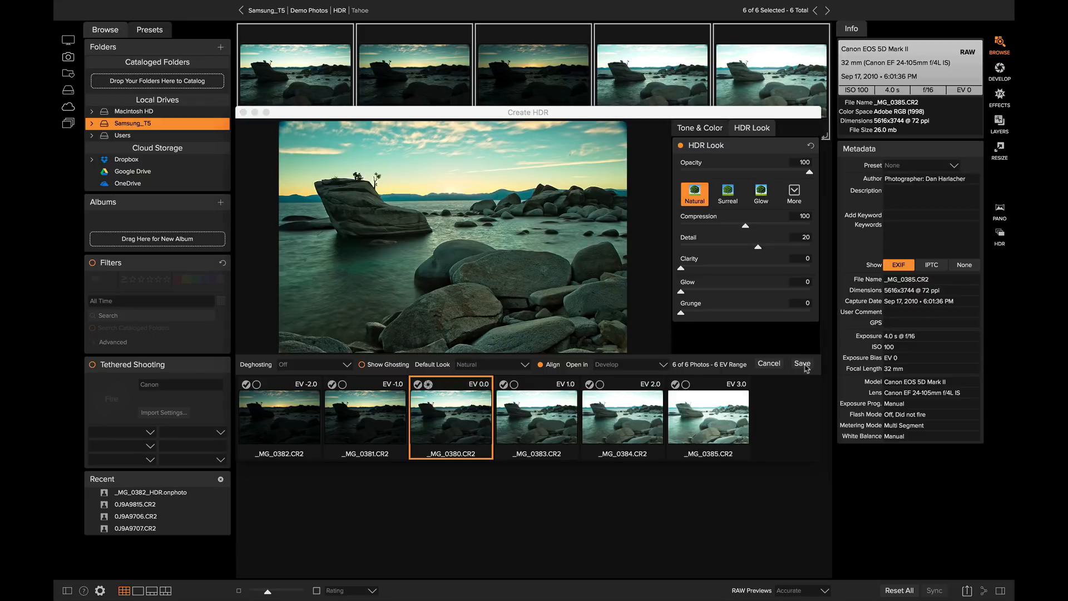
# Step: Save the merged HDR photo so it opens in the Develop module
pyautogui.click(801, 363)
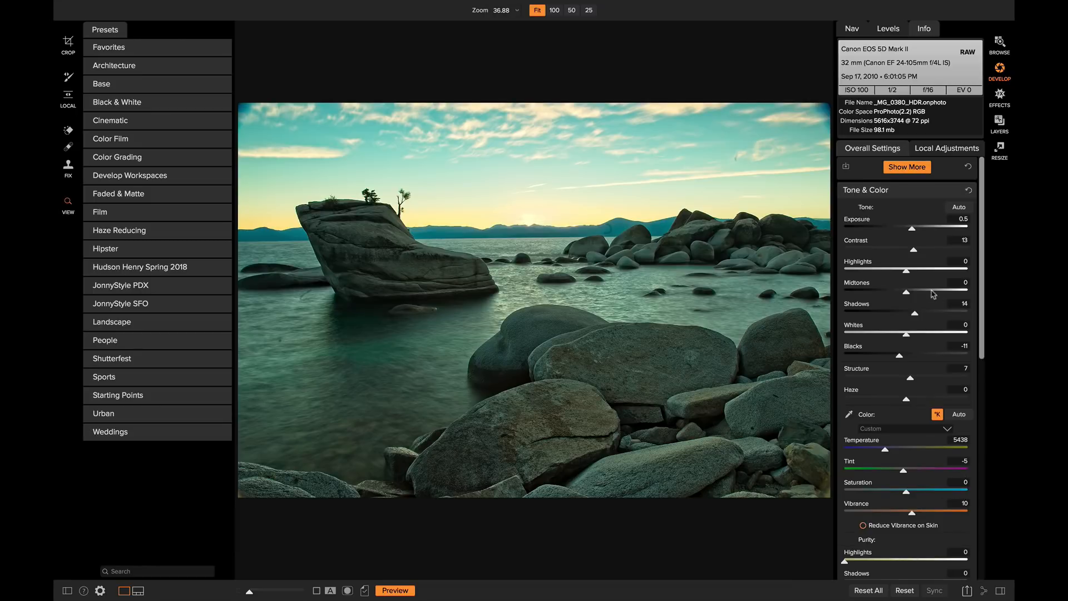
# Step: Review the Develop Overall Settings values, then move to the Effects module
pyautogui.scroll(-3)
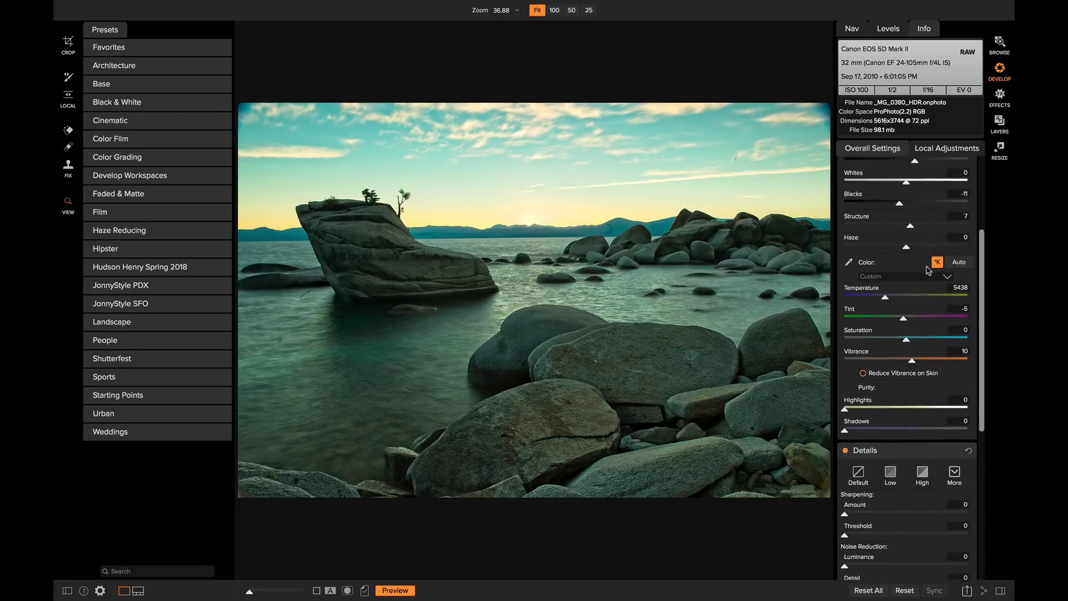
pyautogui.scroll(3)
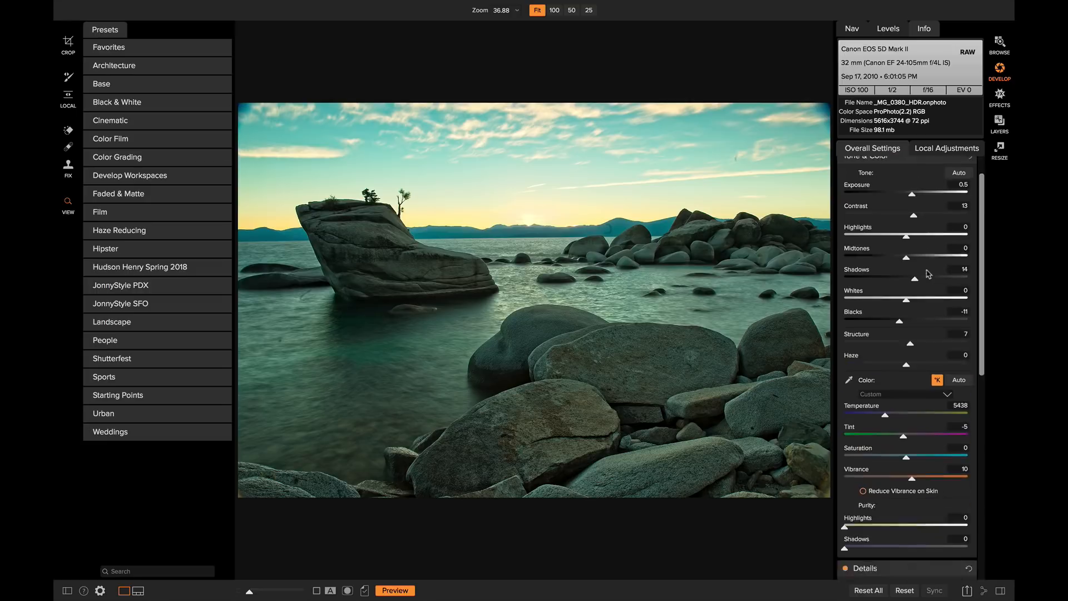
pyautogui.scroll(3)
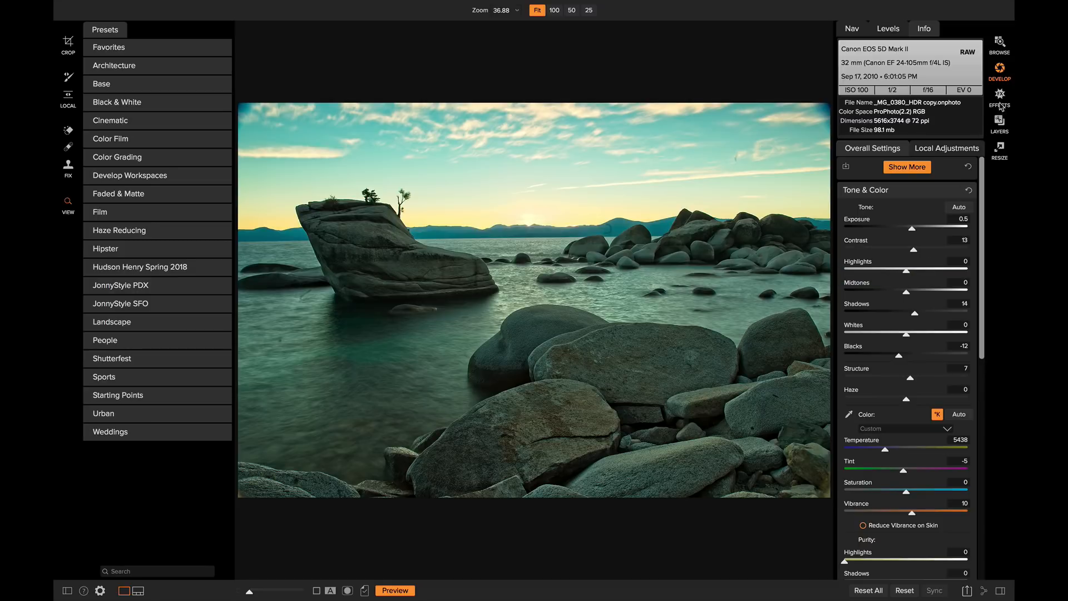
pyautogui.click(999, 96)
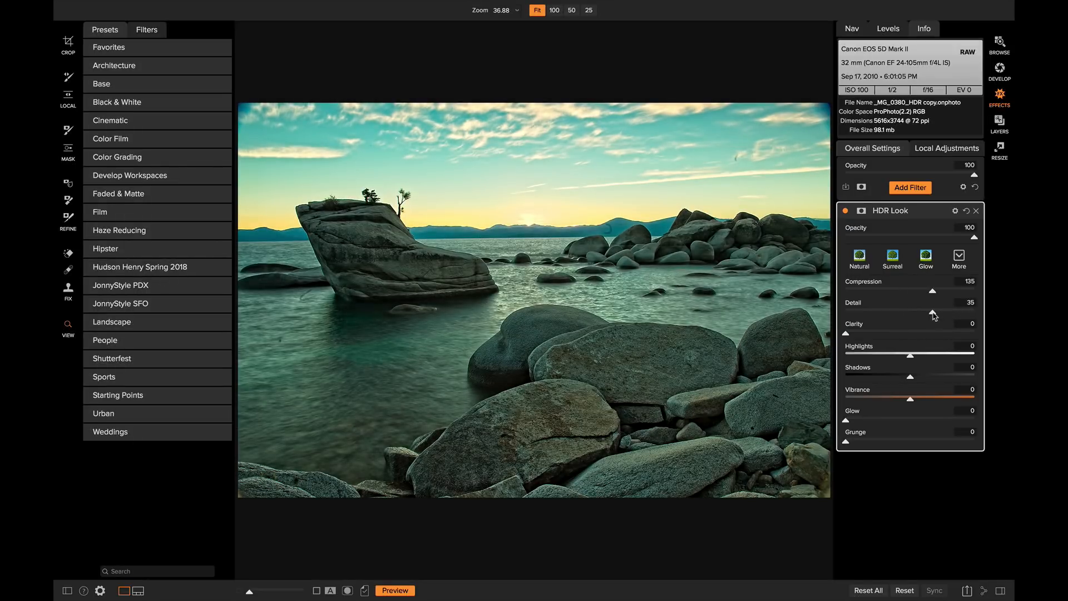
# Step: Toggle the HDR Look filter off and on, then set it to the Glow look
pyautogui.click(846, 210)
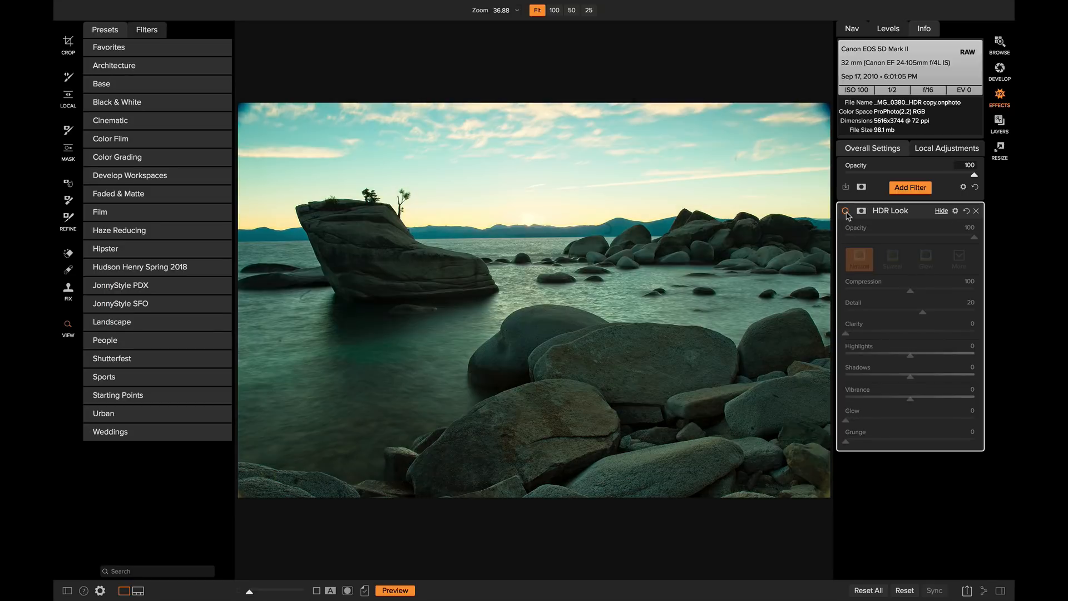
pyautogui.click(846, 210)
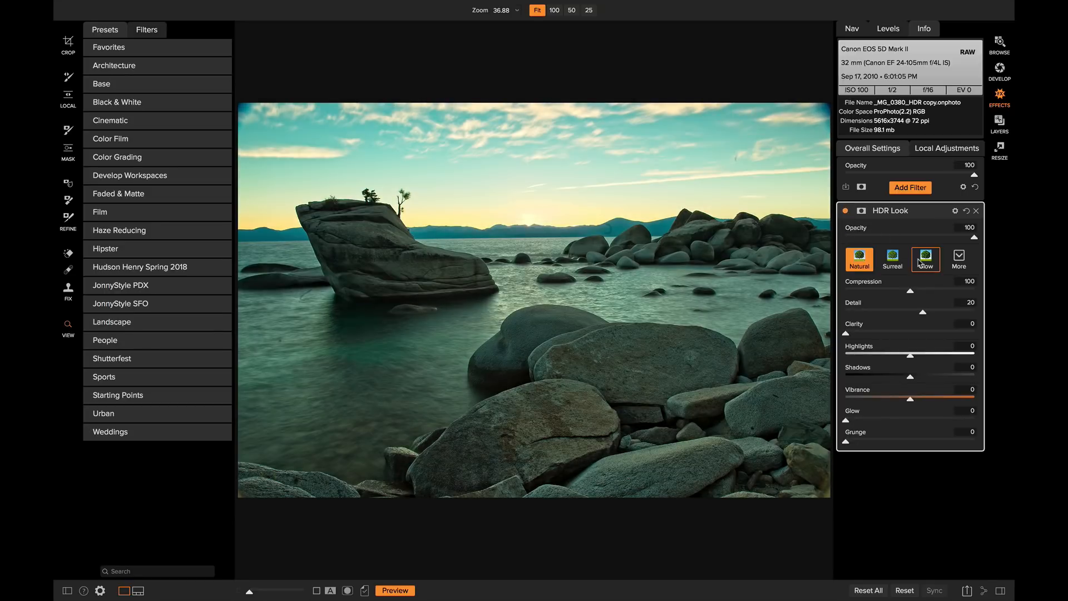
pyautogui.click(924, 260)
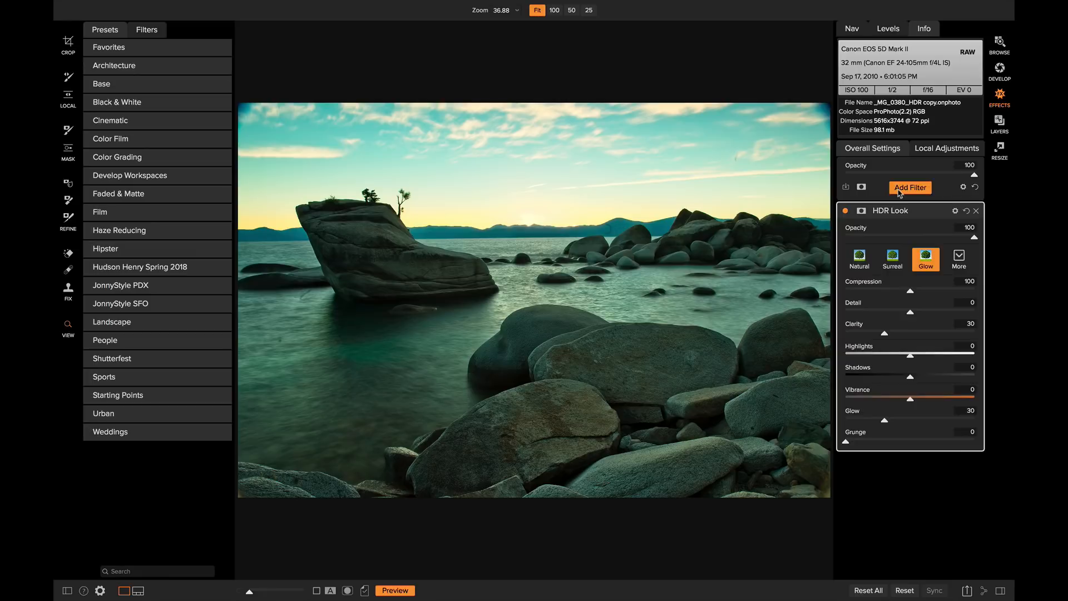
# Step: Add a Vignette filter with the Big Softy preset for soft, dark edges
pyautogui.click(908, 186)
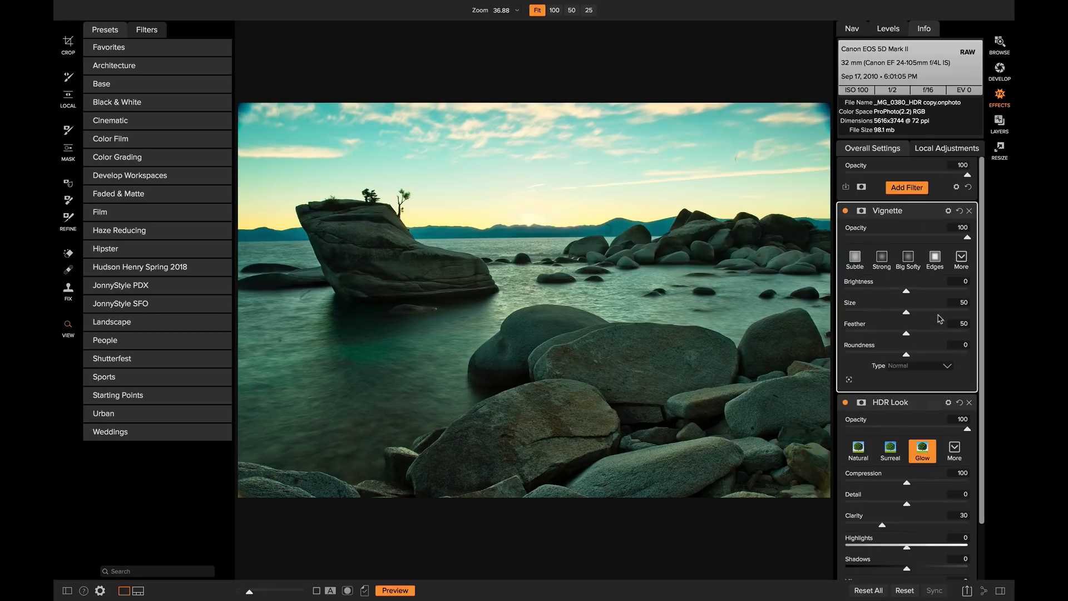
pyautogui.click(906, 259)
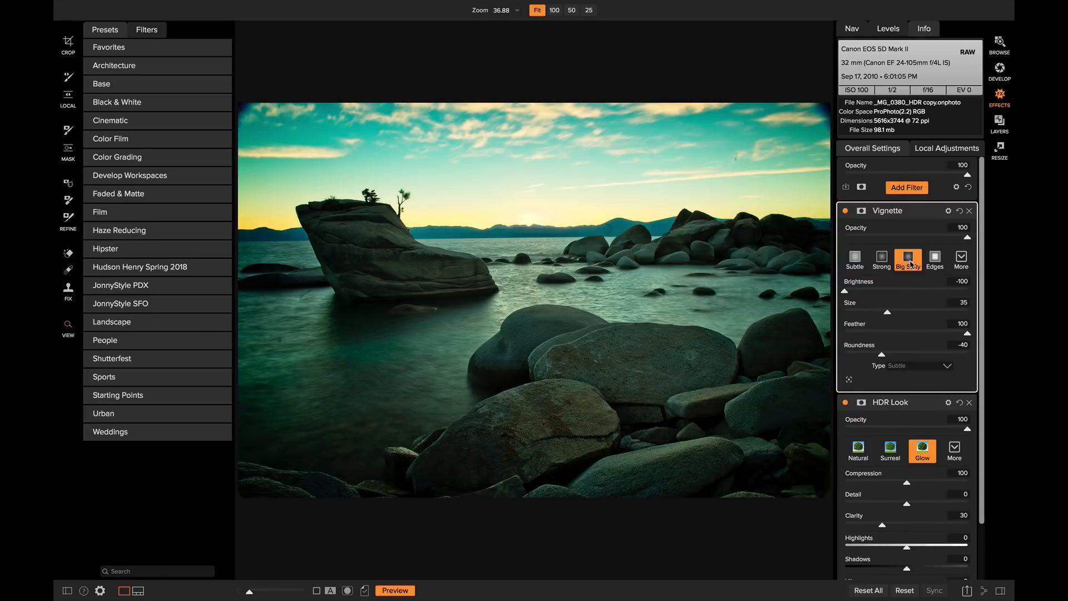